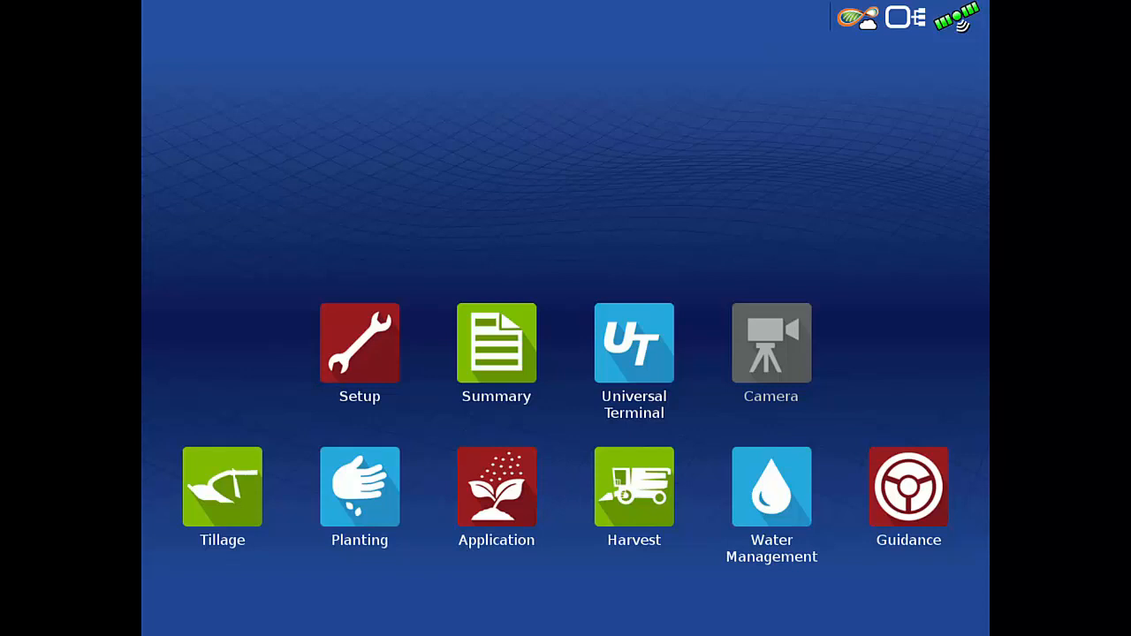
- View the ISOBUS sprayer's universal terminal screen, then return to the home screen
{"action": "left_click", "coordinate": [634, 343]}
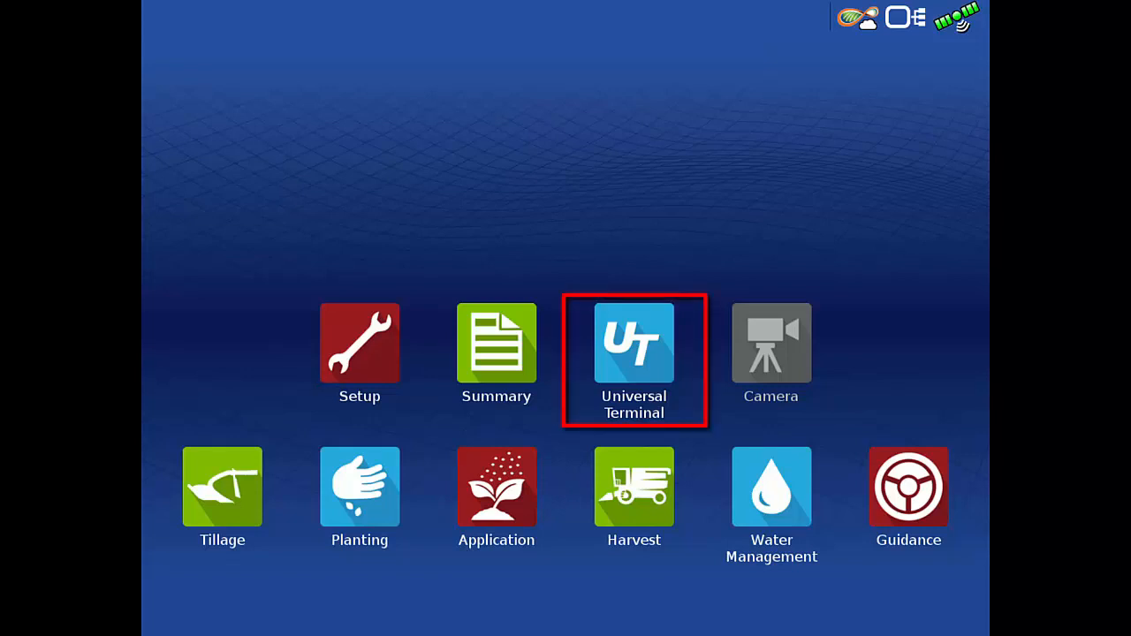
{"action": "left_click", "coordinate": [633, 358]}
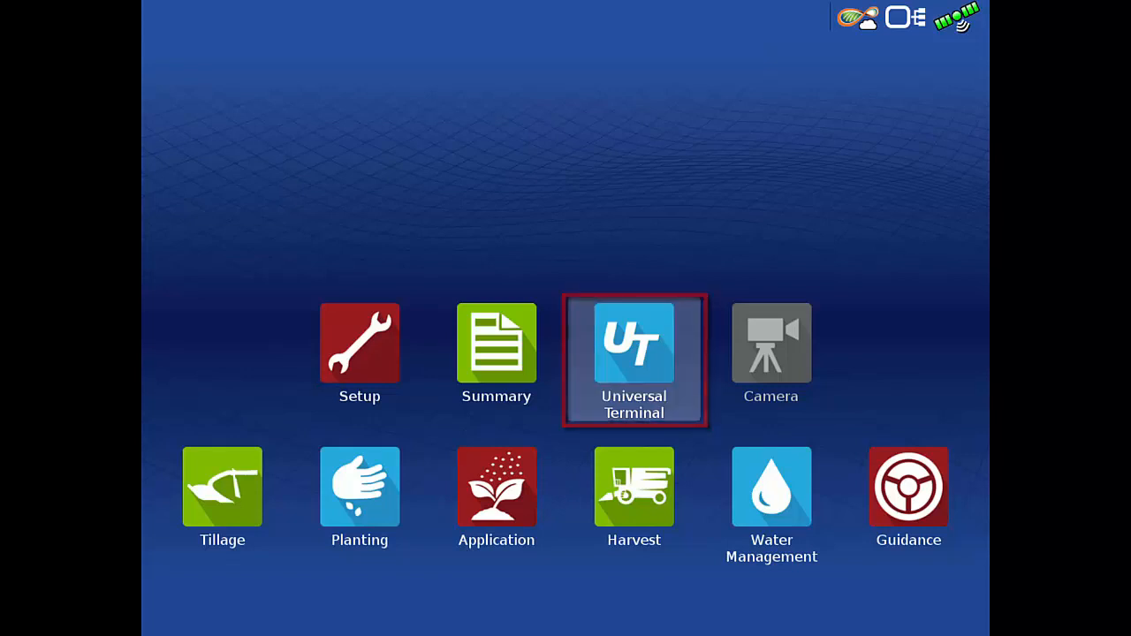
{"action": "left_click", "coordinate": [634, 354]}
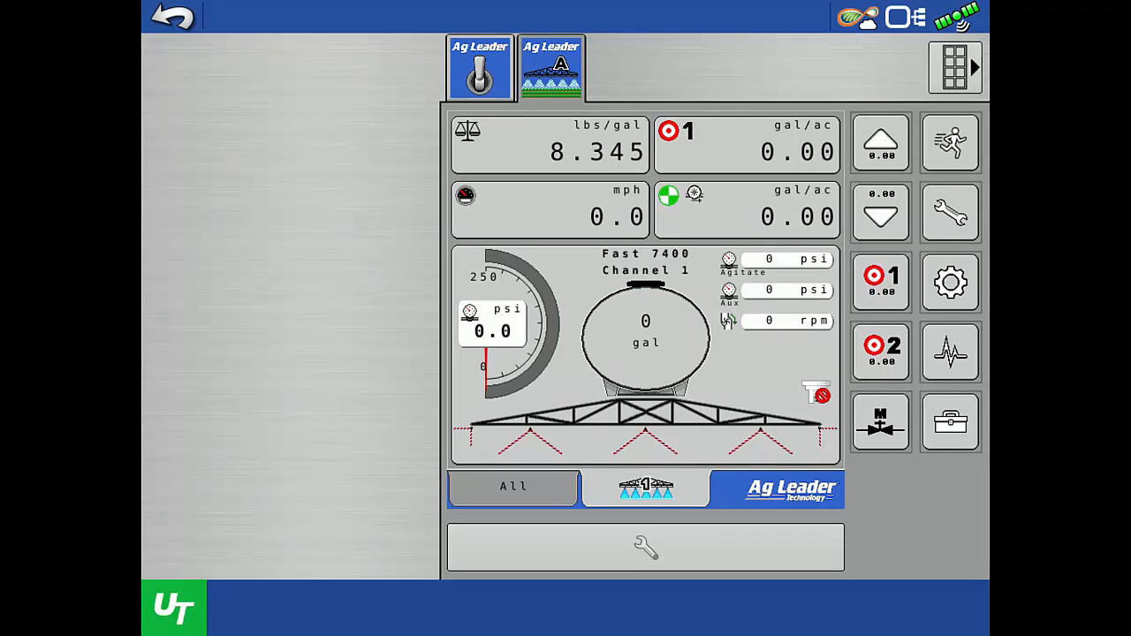
{"action": "left_click", "coordinate": [172, 18]}
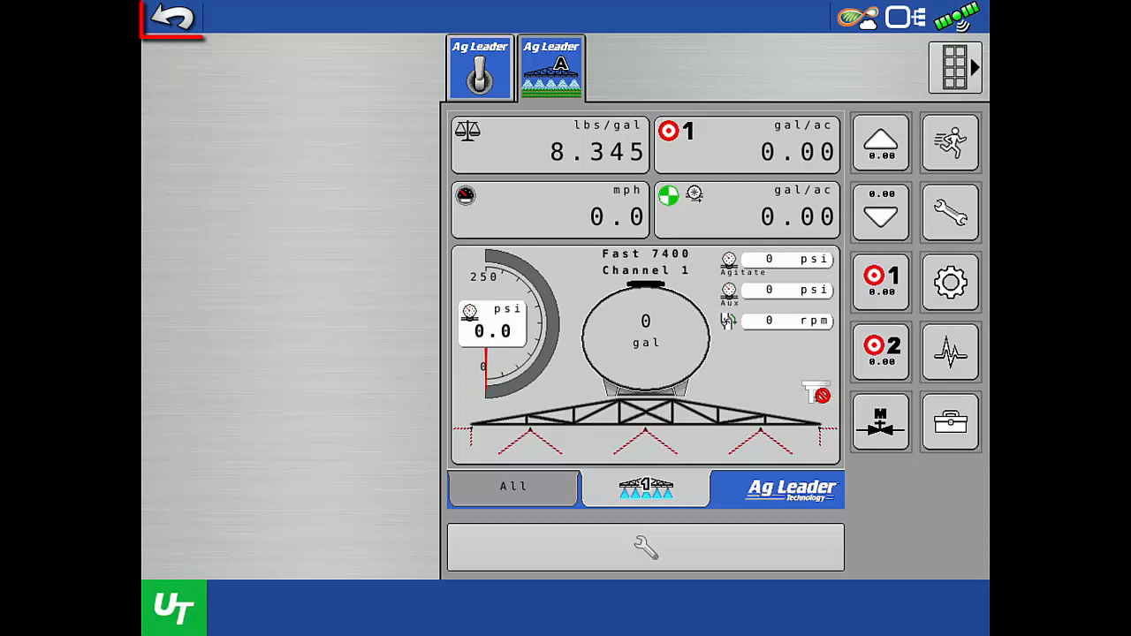
{"action": "left_click", "coordinate": [174, 19]}
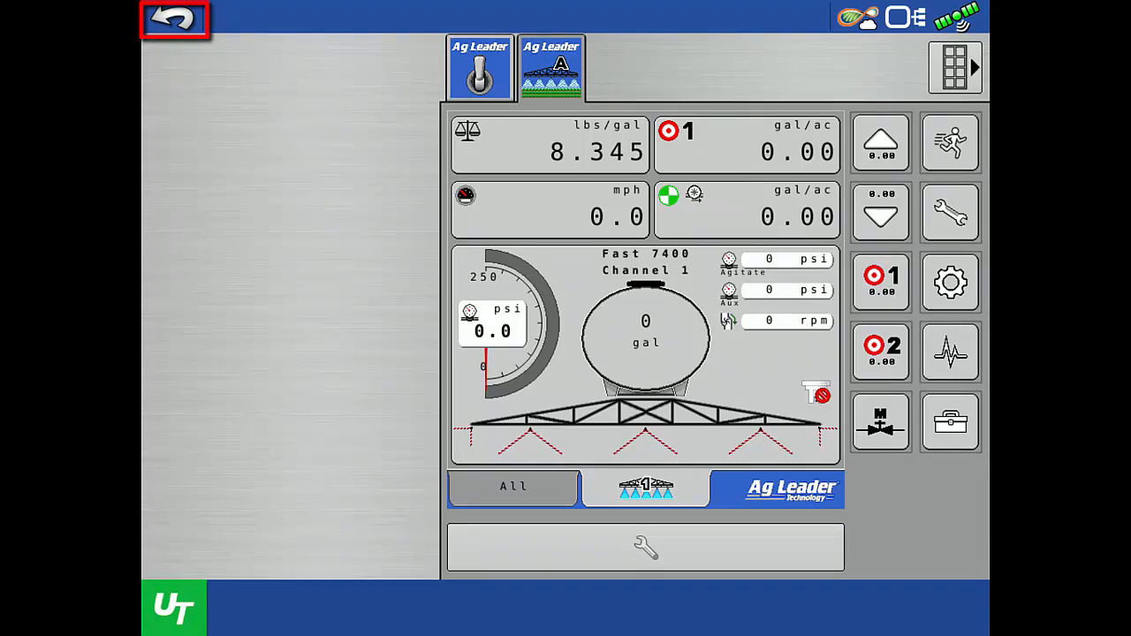
{"action": "left_click", "coordinate": [173, 18]}
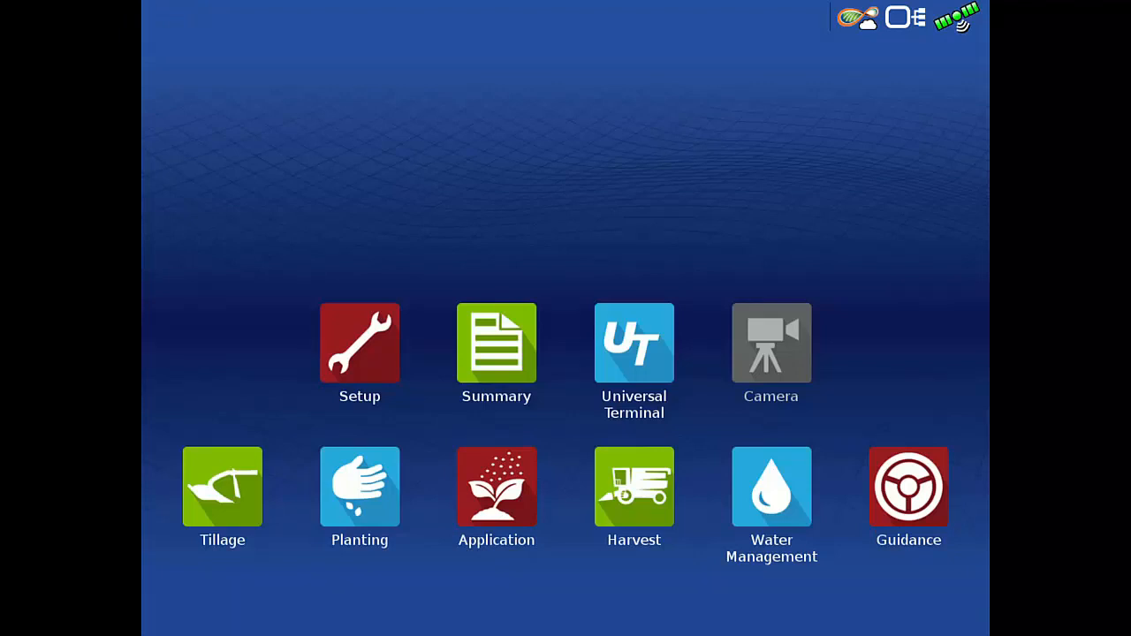
- Start a new Application operating configuration, keeping John Deere 8430 as the vehicle
{"action": "left_click", "coordinate": [496, 486]}
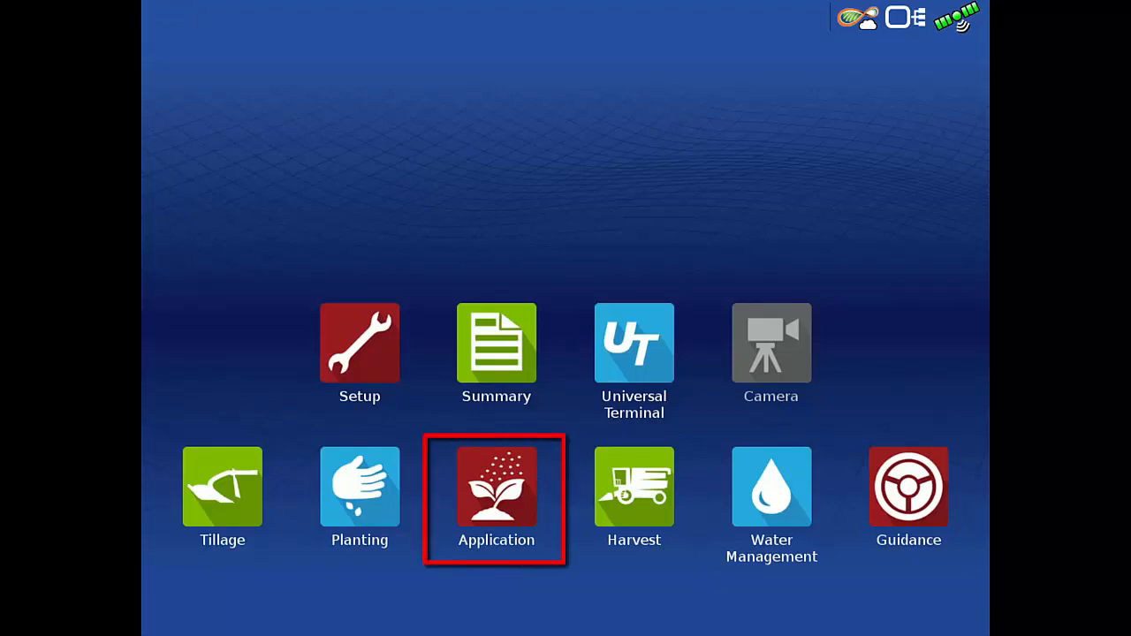
{"action": "left_click", "coordinate": [496, 486]}
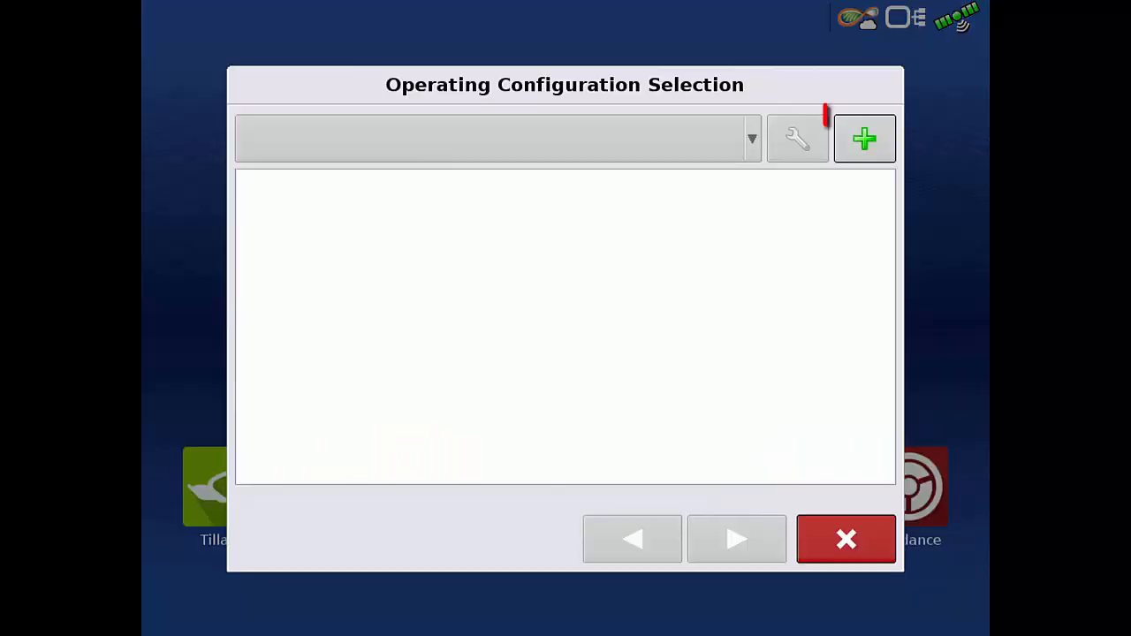
{"action": "left_click", "coordinate": [864, 138]}
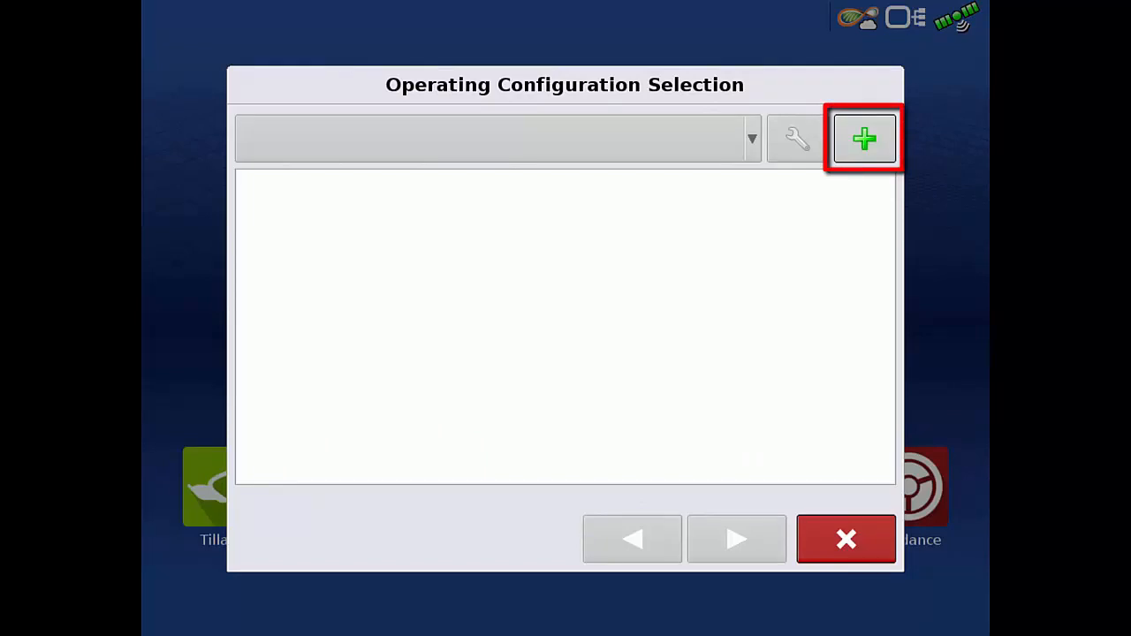
{"action": "left_click", "coordinate": [863, 138]}
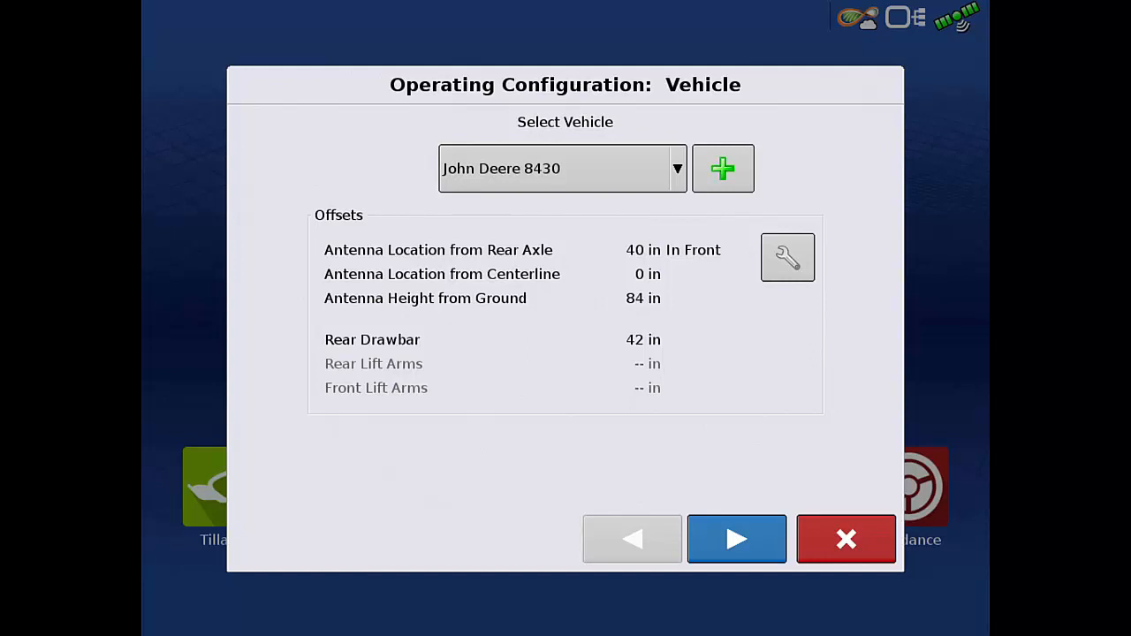
{"action": "left_click", "coordinate": [737, 539]}
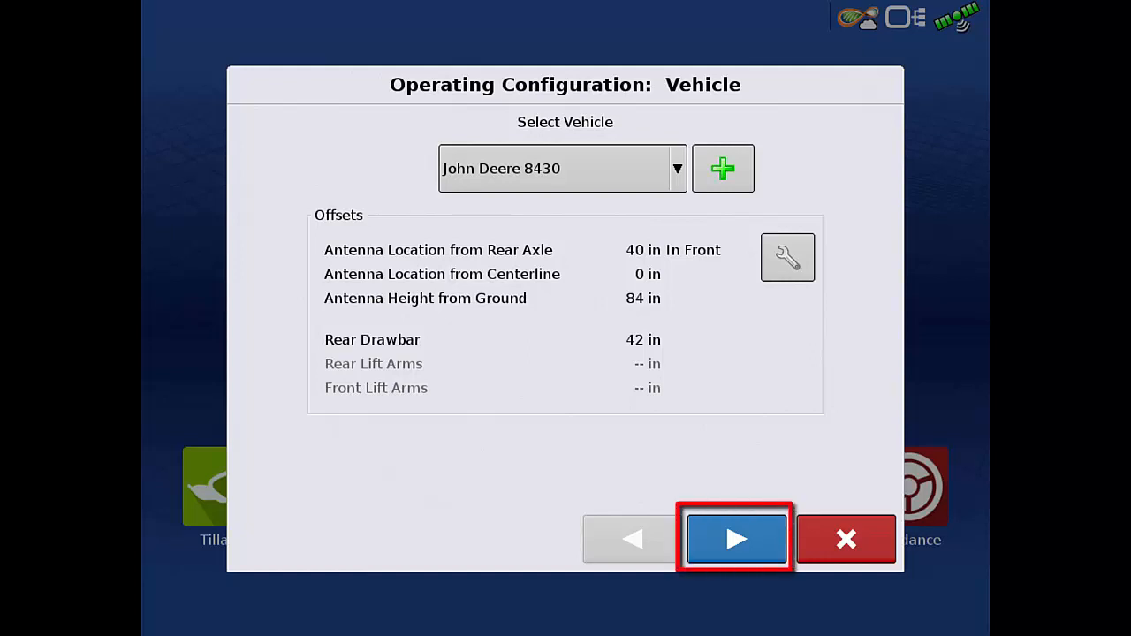
{"action": "left_click", "coordinate": [737, 539]}
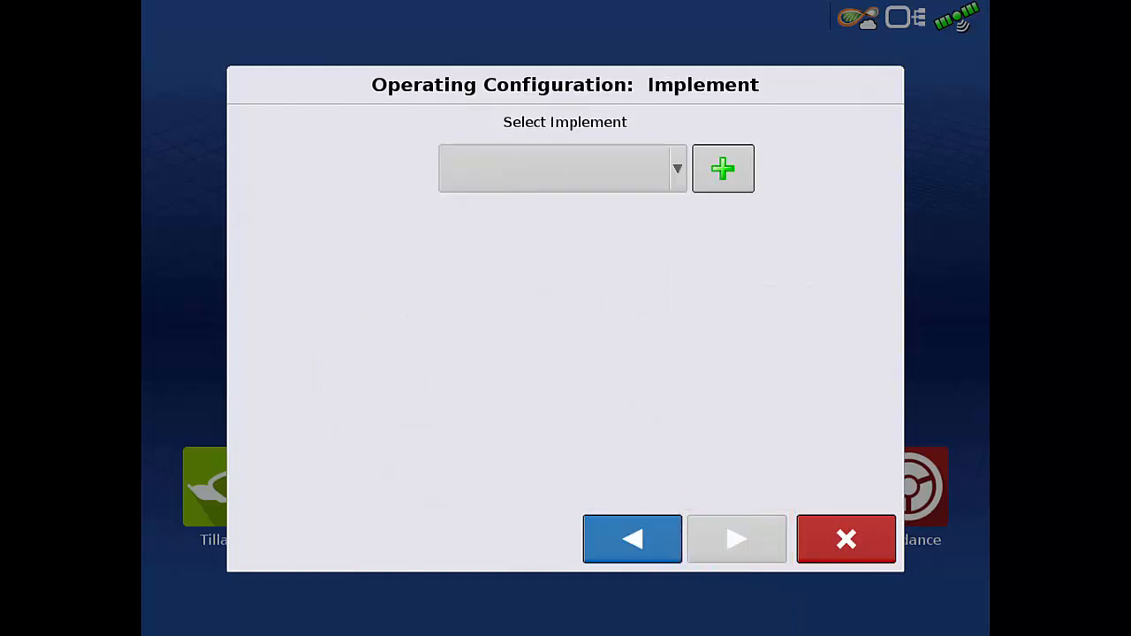
- Add a new implement with make Fast and model 7400
{"action": "left_click", "coordinate": [723, 169]}
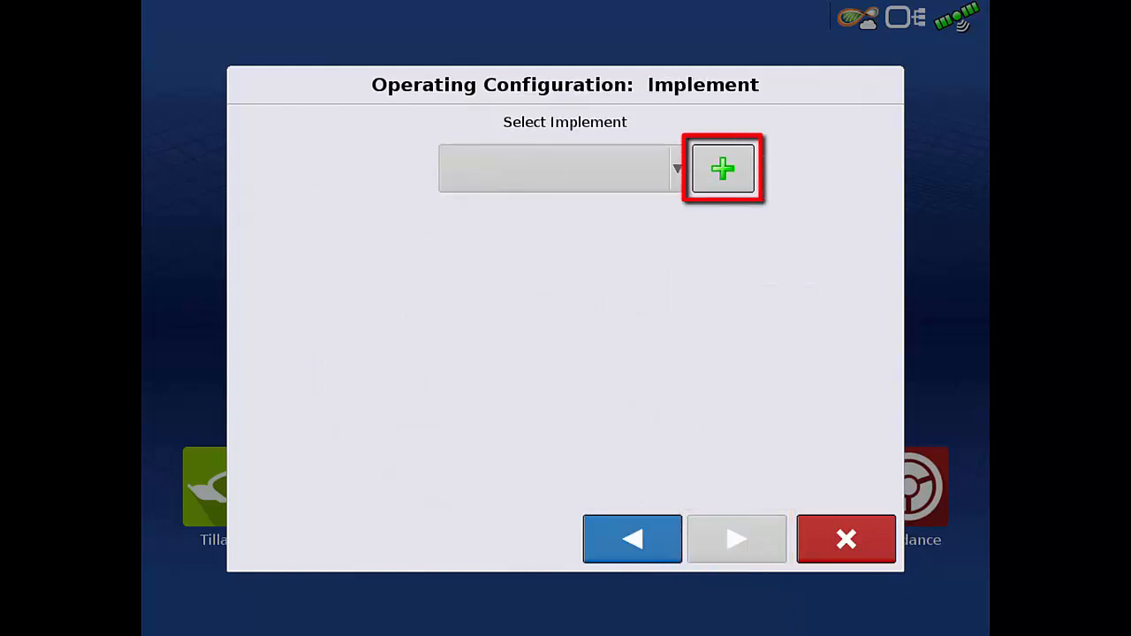
{"action": "left_click", "coordinate": [722, 168]}
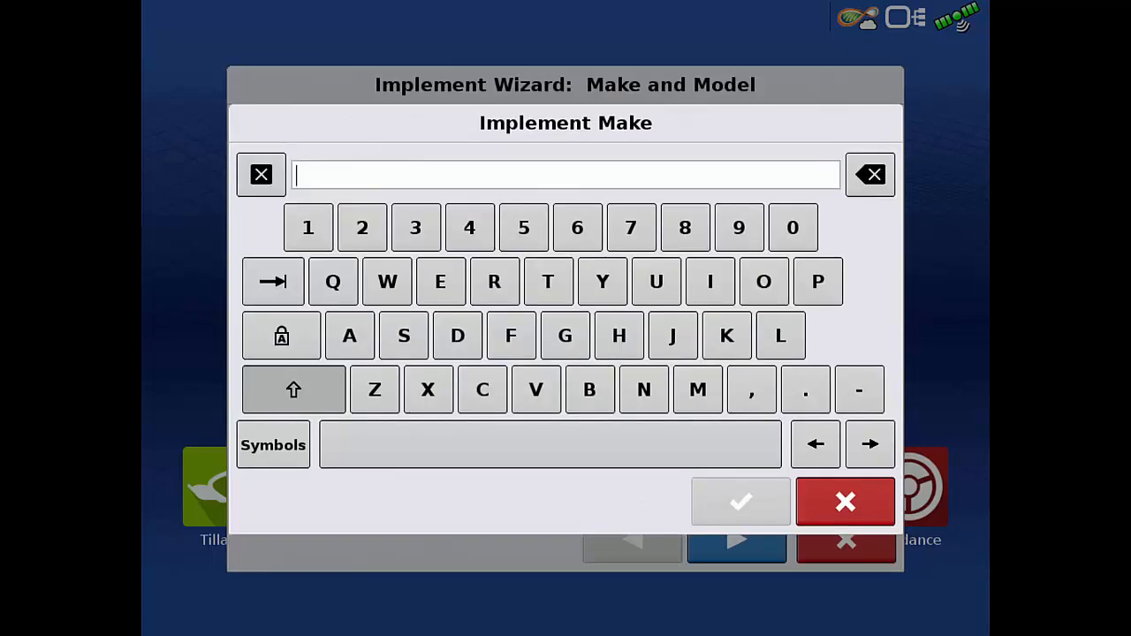
{"action": "left_click", "coordinate": [741, 502]}
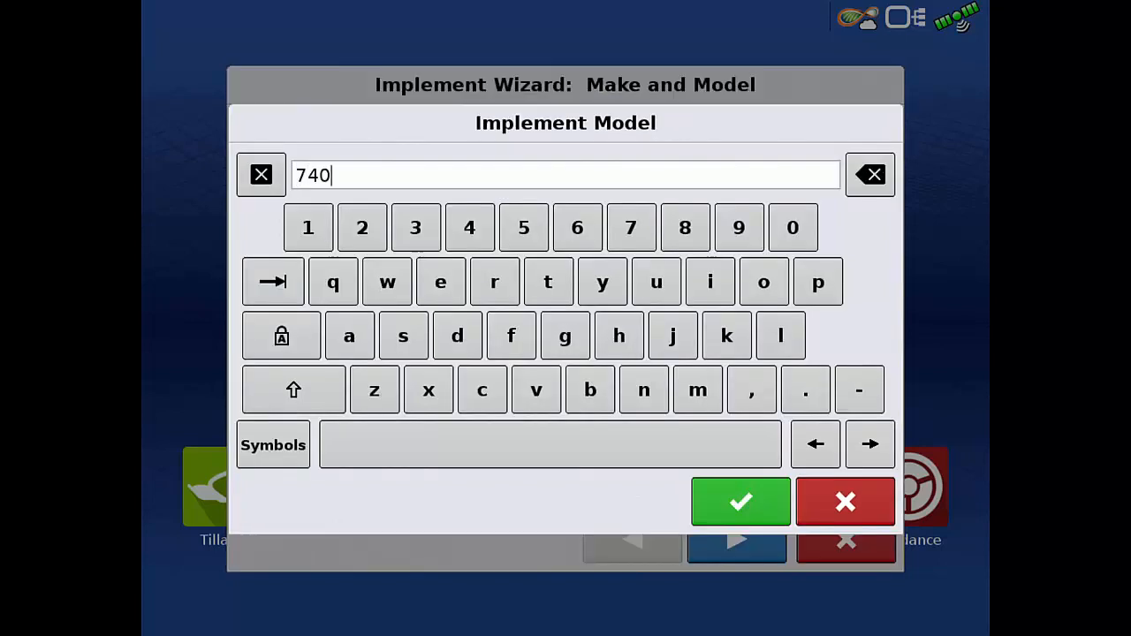
{"action": "left_click", "coordinate": [741, 502]}
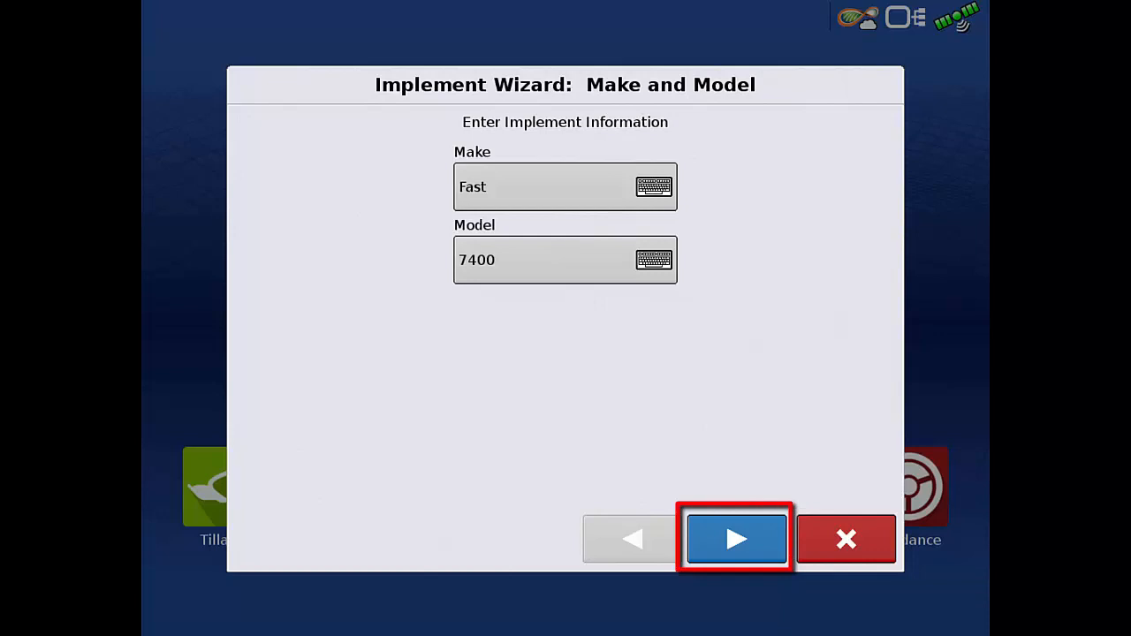
{"action": "left_click", "coordinate": [736, 539]}
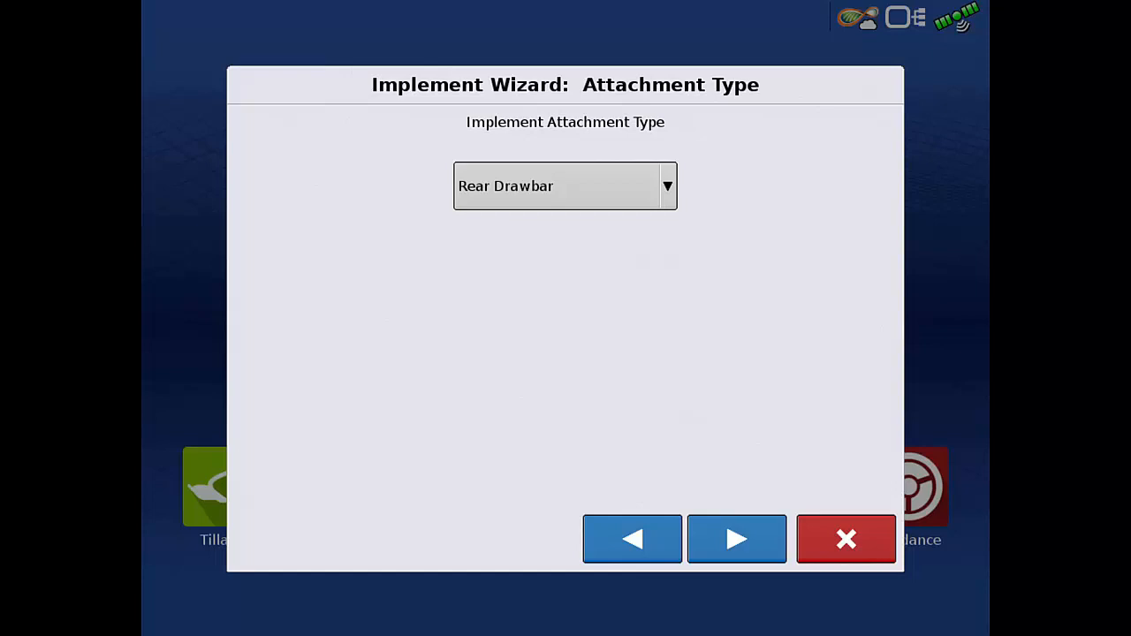
- Accept the Rear Drawbar attachment and the 12 ft hitch-to-axle distance
{"action": "left_click", "coordinate": [737, 539]}
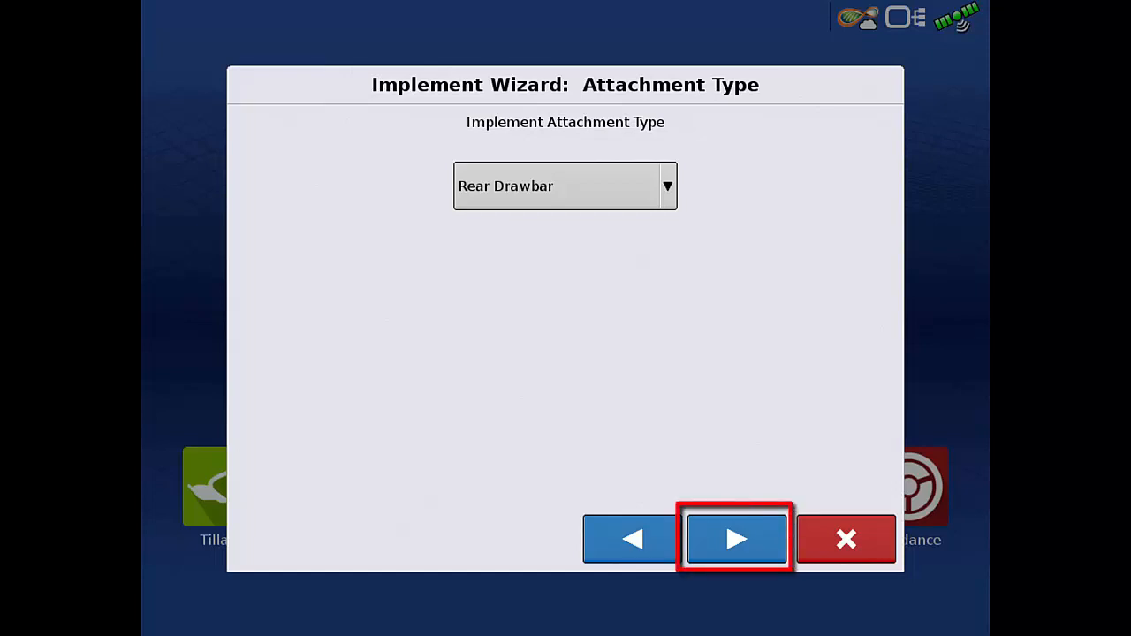
{"action": "left_click", "coordinate": [736, 539]}
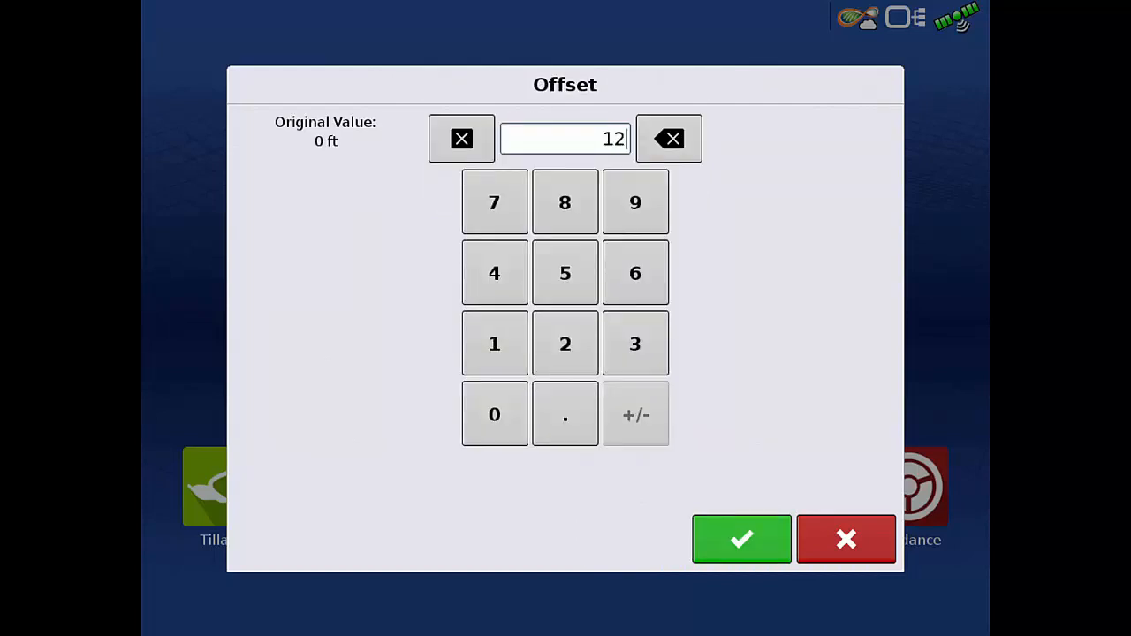
{"action": "left_click", "coordinate": [742, 539]}
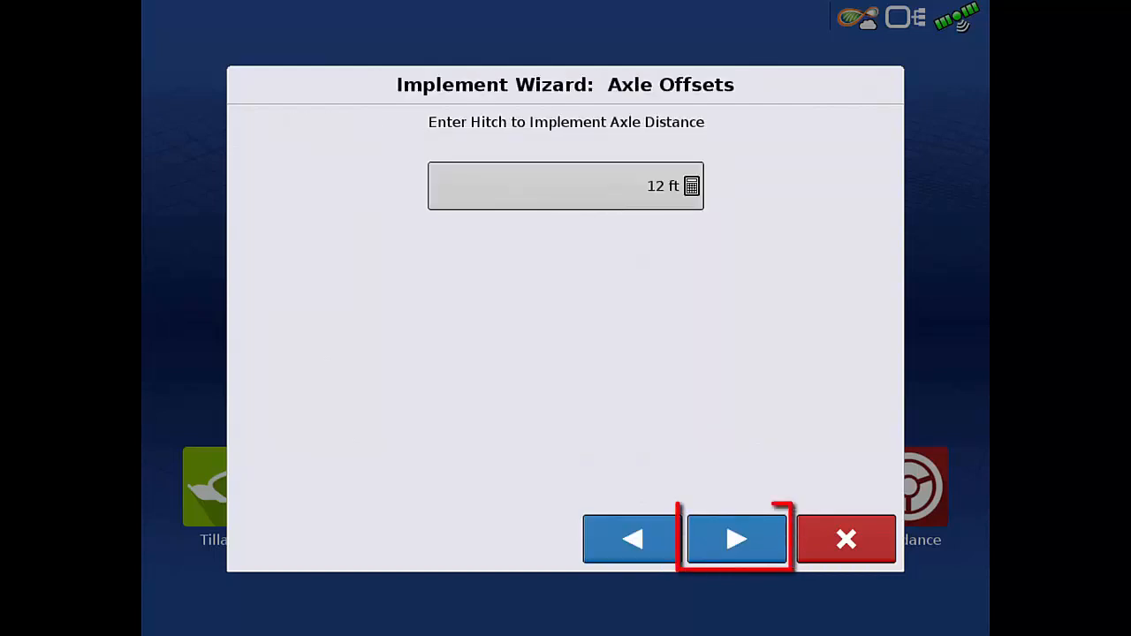
{"action": "left_click", "coordinate": [737, 539]}
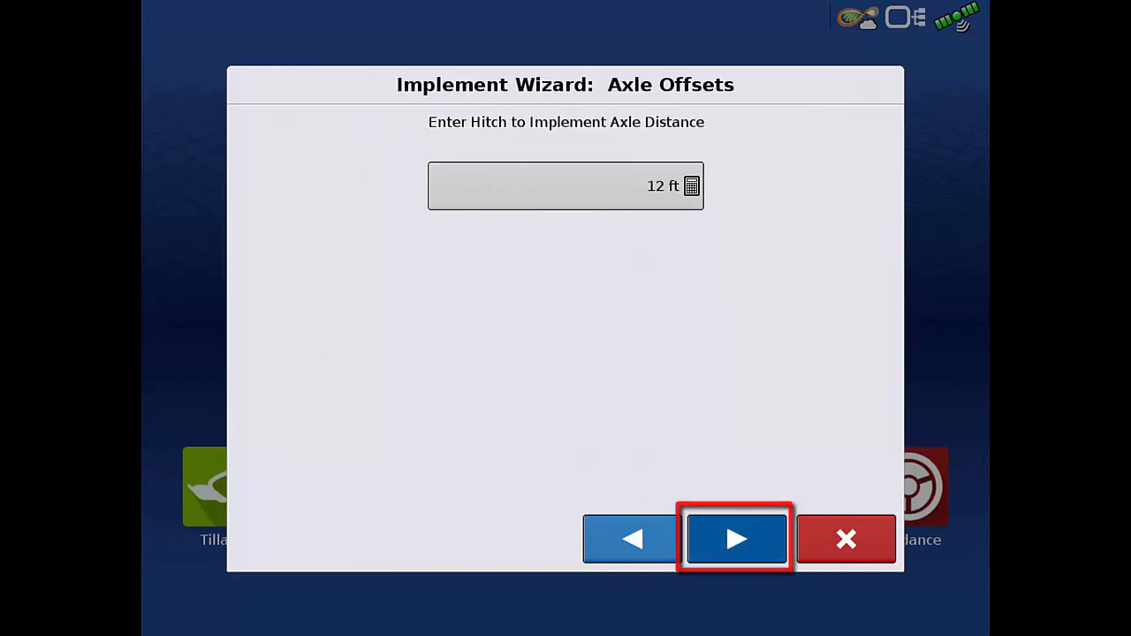
{"action": "left_click", "coordinate": [737, 539]}
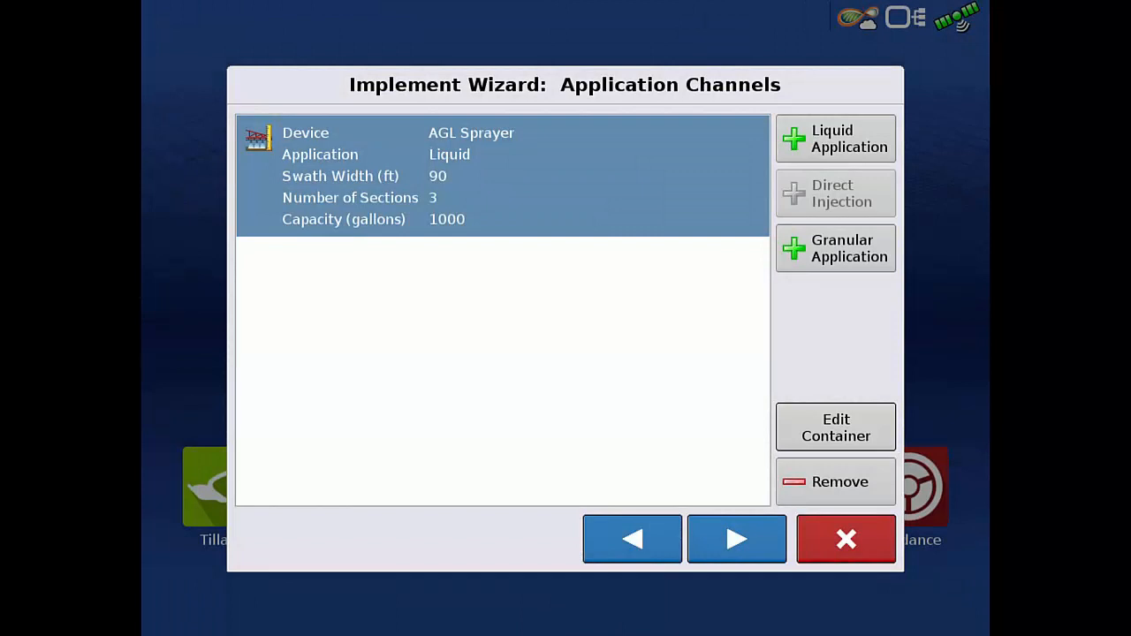
- Pass the AGL Sprayer channel, adding no extra devices and no rear hitch
{"action": "left_click", "coordinate": [736, 539]}
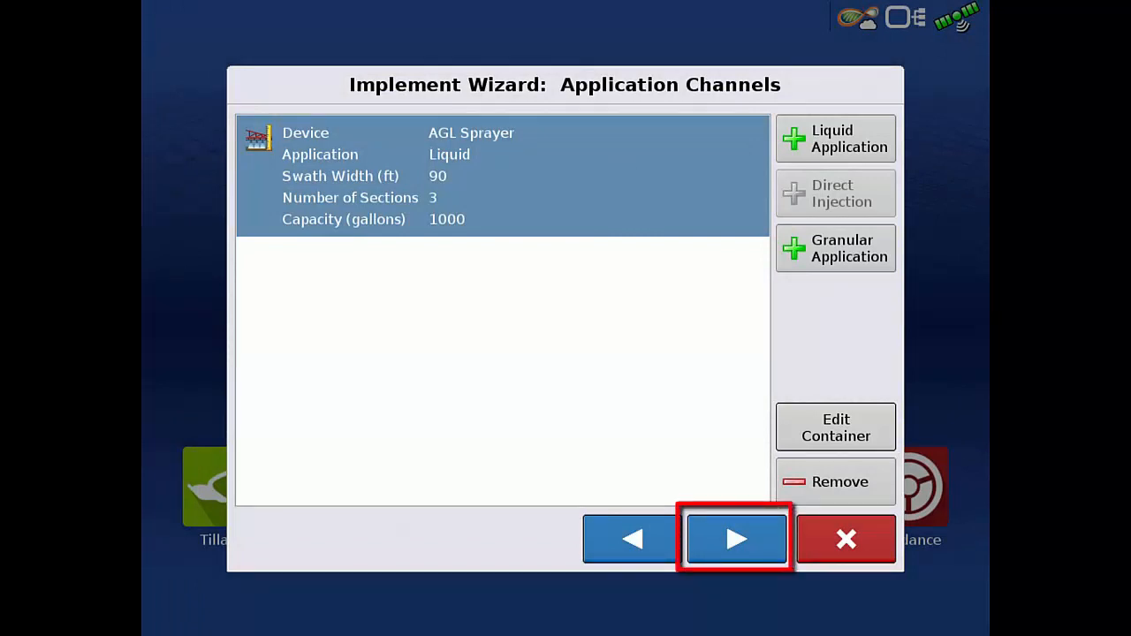
{"action": "left_click", "coordinate": [736, 539]}
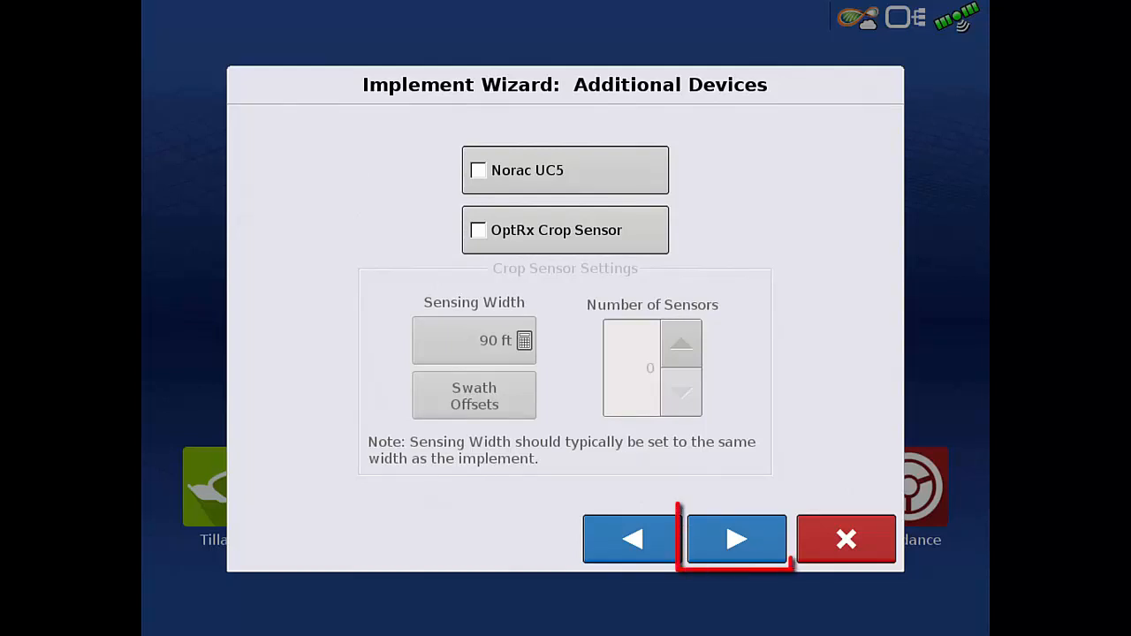
{"action": "left_click", "coordinate": [737, 539]}
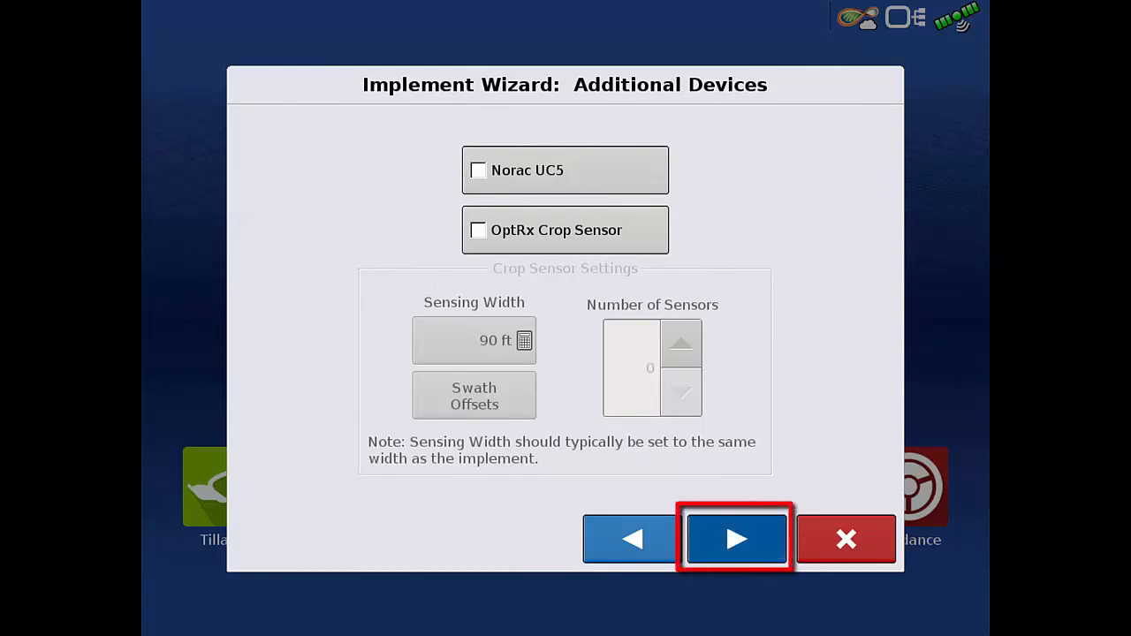
{"action": "left_click", "coordinate": [736, 539]}
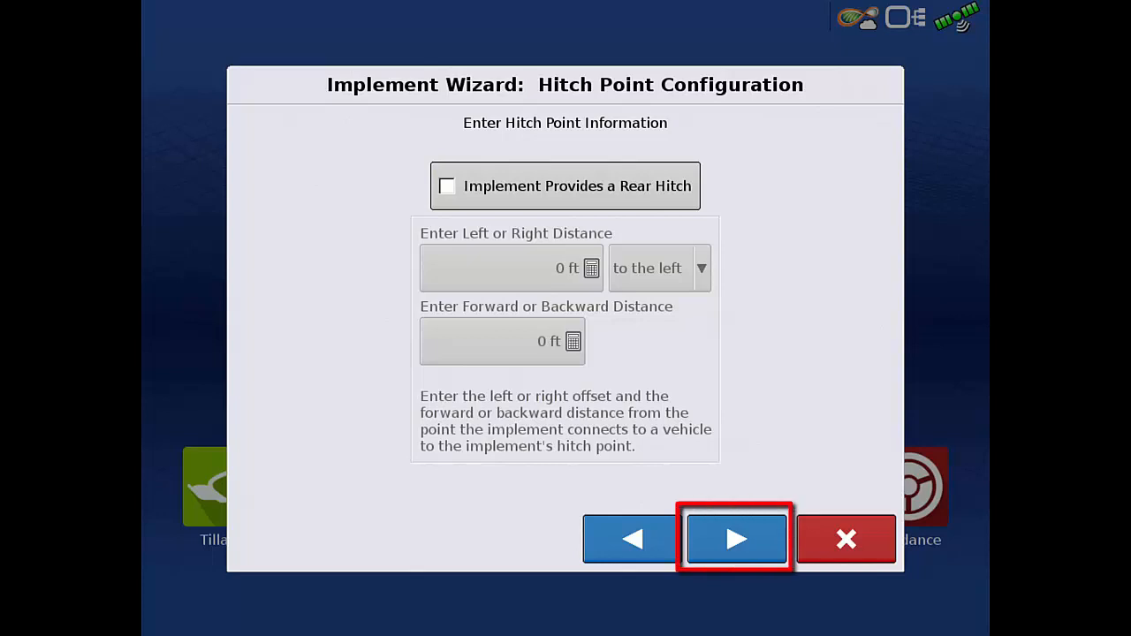
{"action": "left_click", "coordinate": [736, 539]}
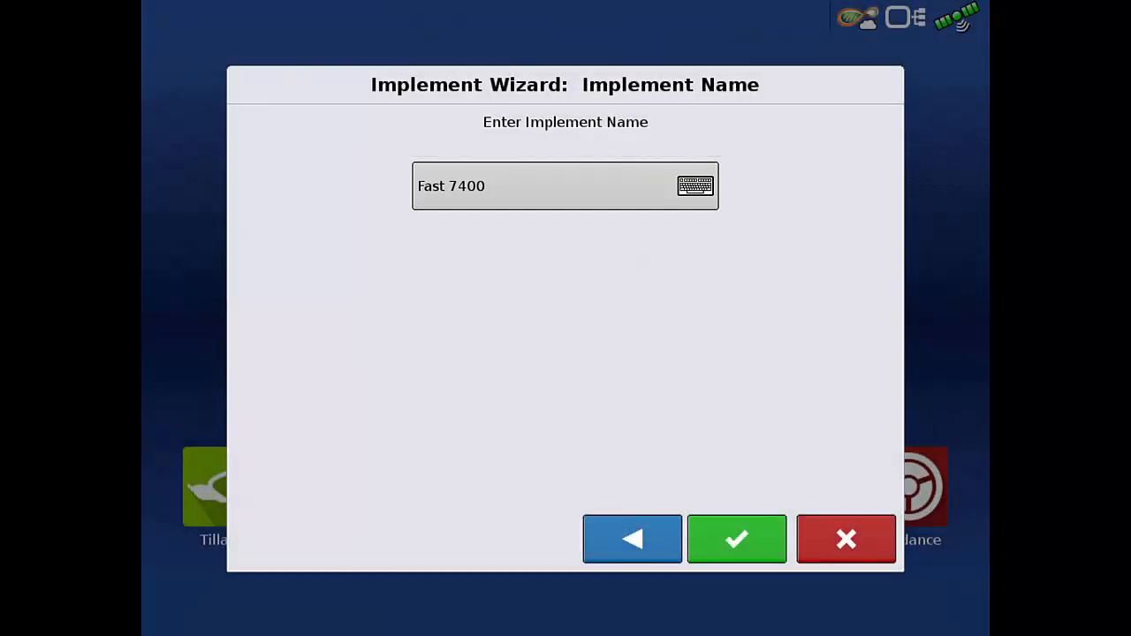
- Save implement Fast 7400 and keep it as the selected implement
{"action": "left_click", "coordinate": [737, 539]}
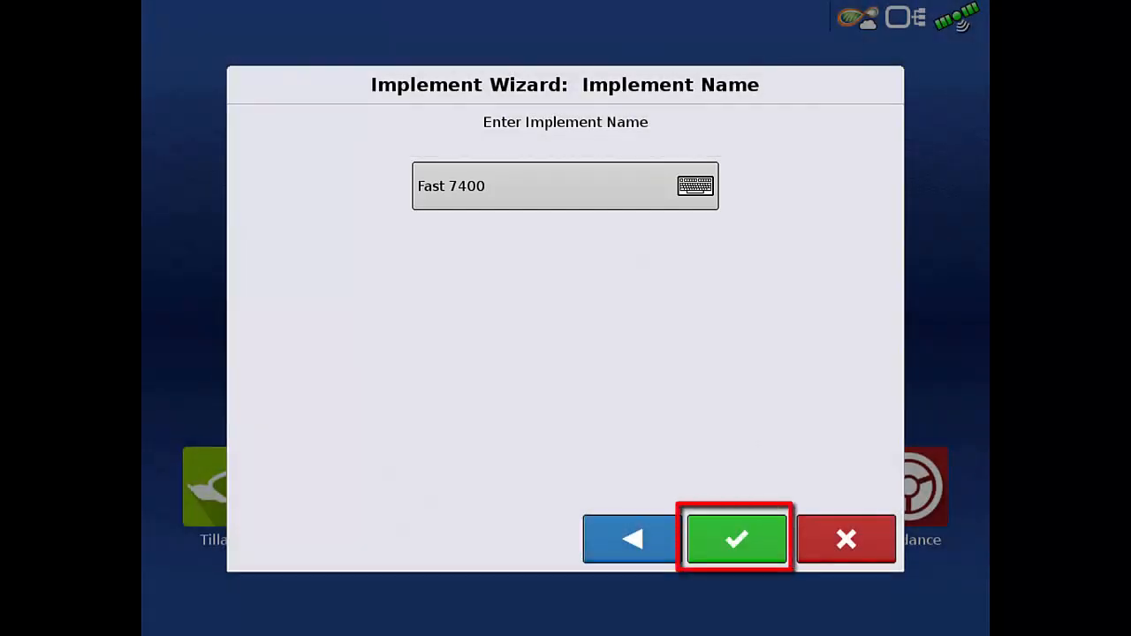
{"action": "left_click", "coordinate": [737, 539]}
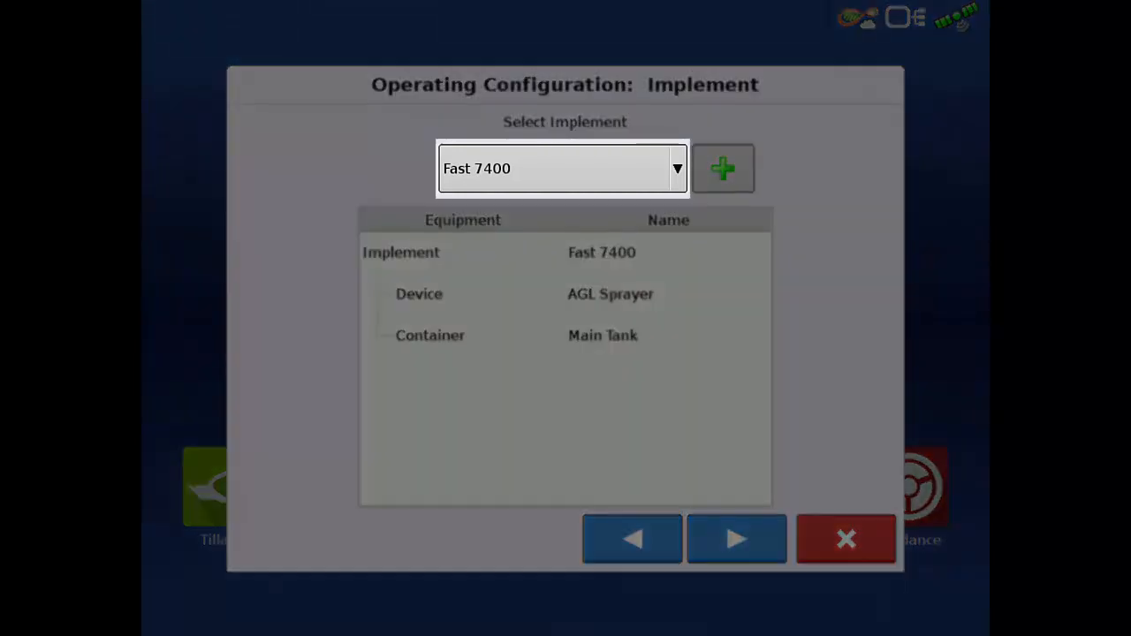
{"action": "left_click", "coordinate": [737, 539]}
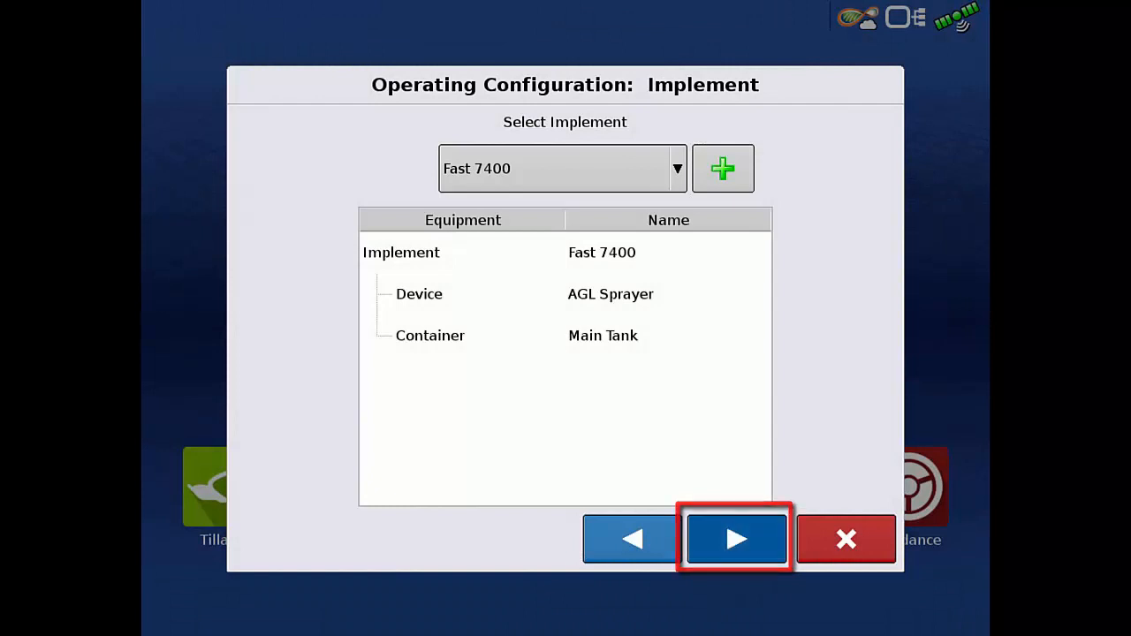
{"action": "left_click", "coordinate": [736, 539]}
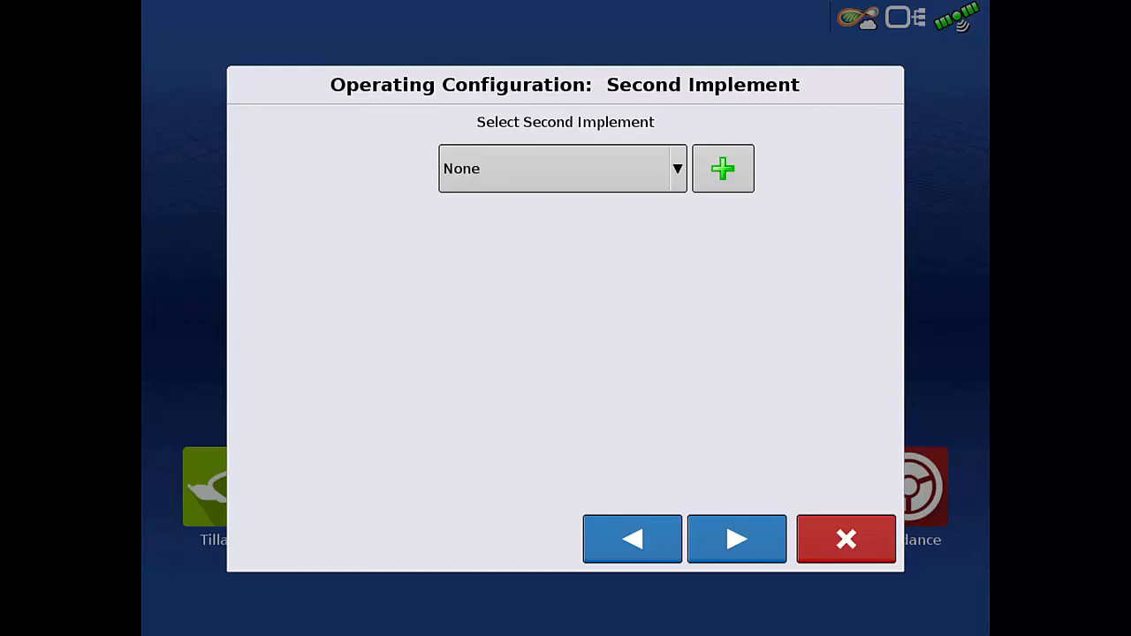
- Skip a second implement and accept Display GPS with Radar backup at 2000 pulses/100 ft
{"action": "left_click", "coordinate": [737, 539]}
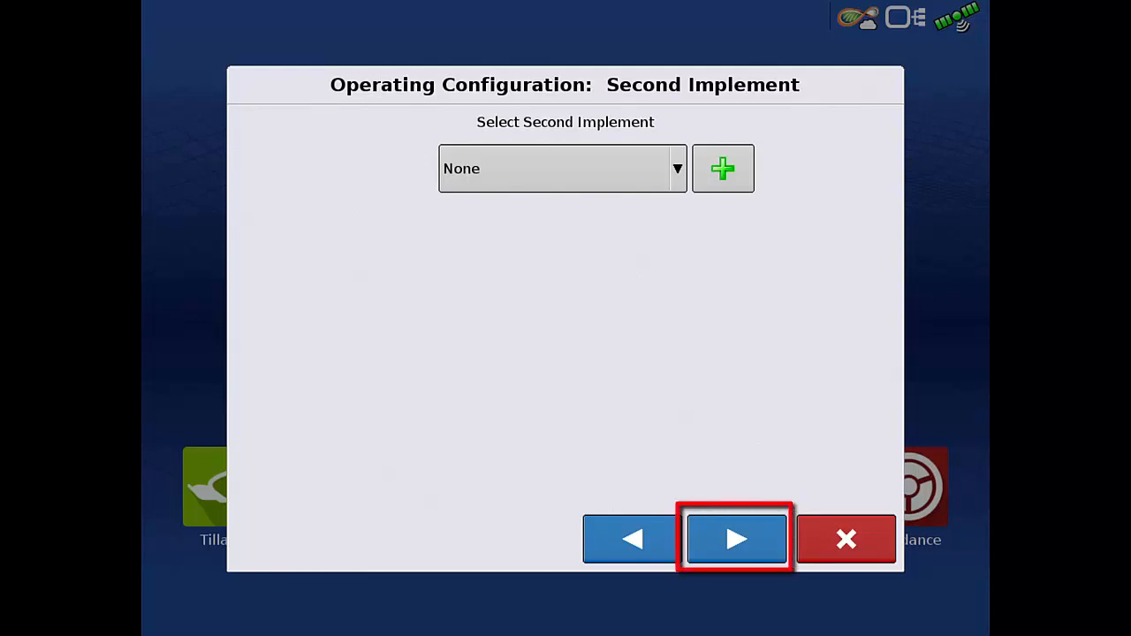
{"action": "left_click", "coordinate": [737, 539]}
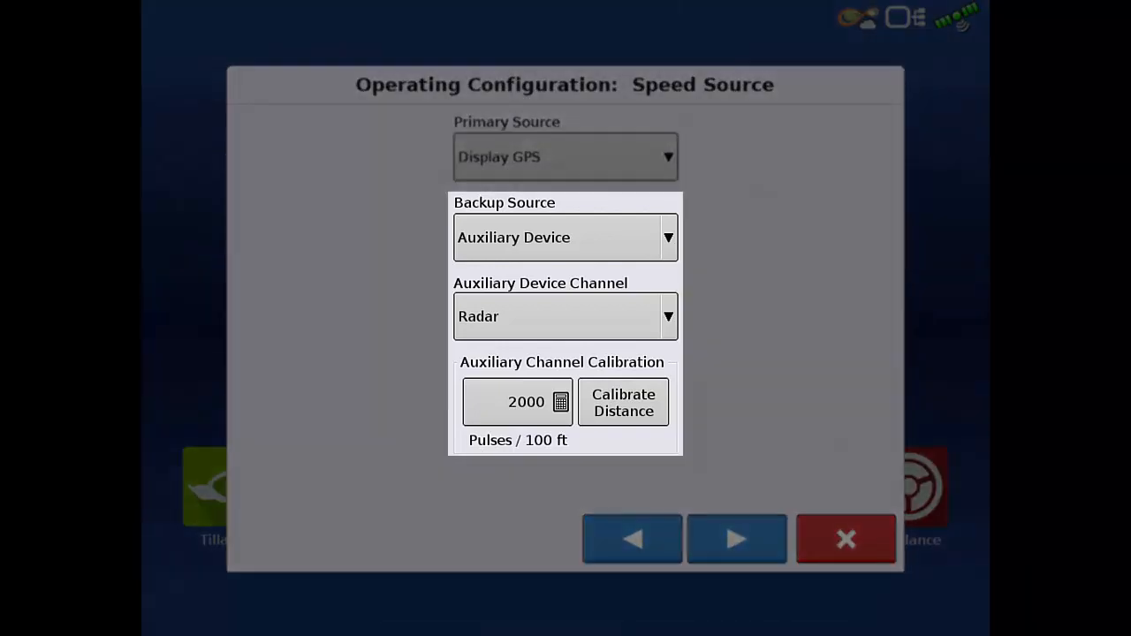
{"action": "left_click", "coordinate": [737, 540]}
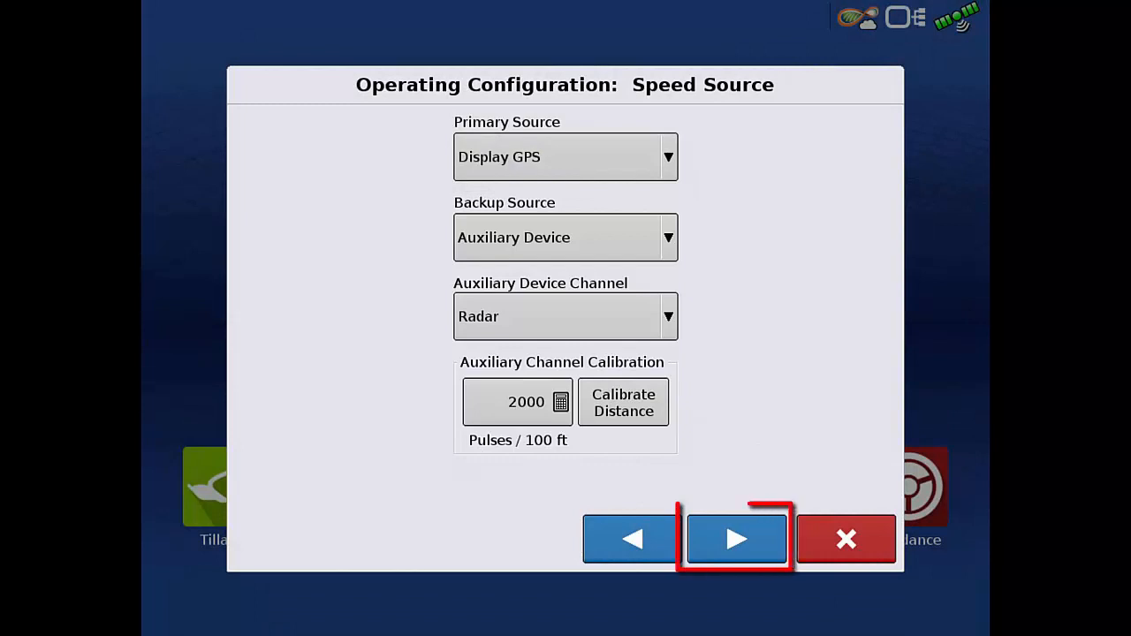
{"action": "left_click", "coordinate": [738, 539]}
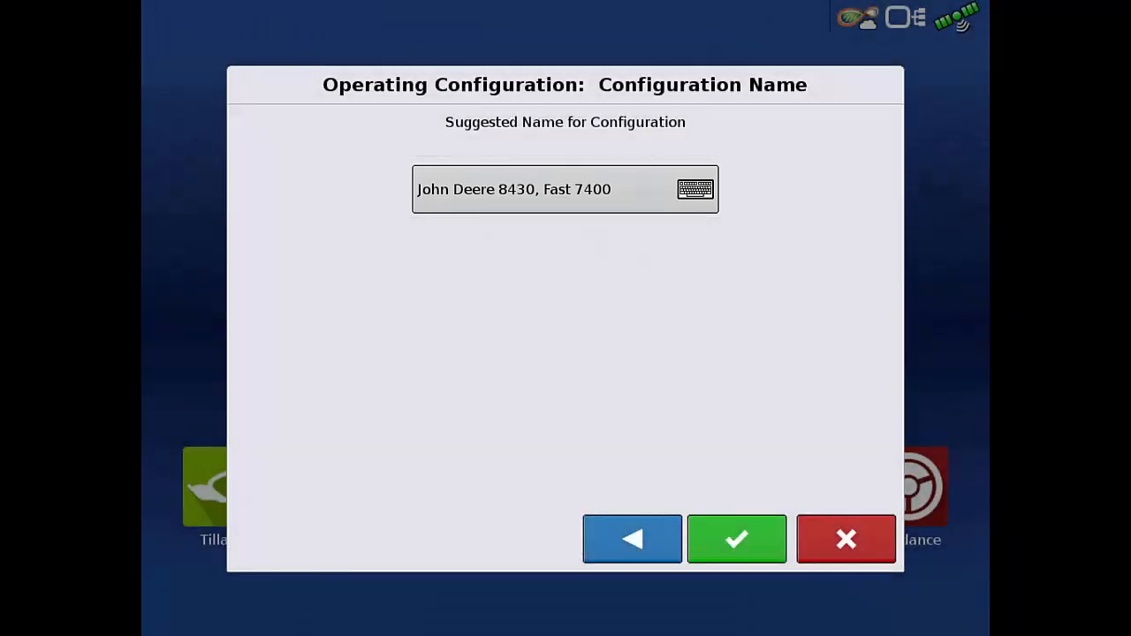
- Accept the name 'John Deere 8430, Fast 7400' and confirm the configuration summary
{"action": "left_click", "coordinate": [737, 539]}
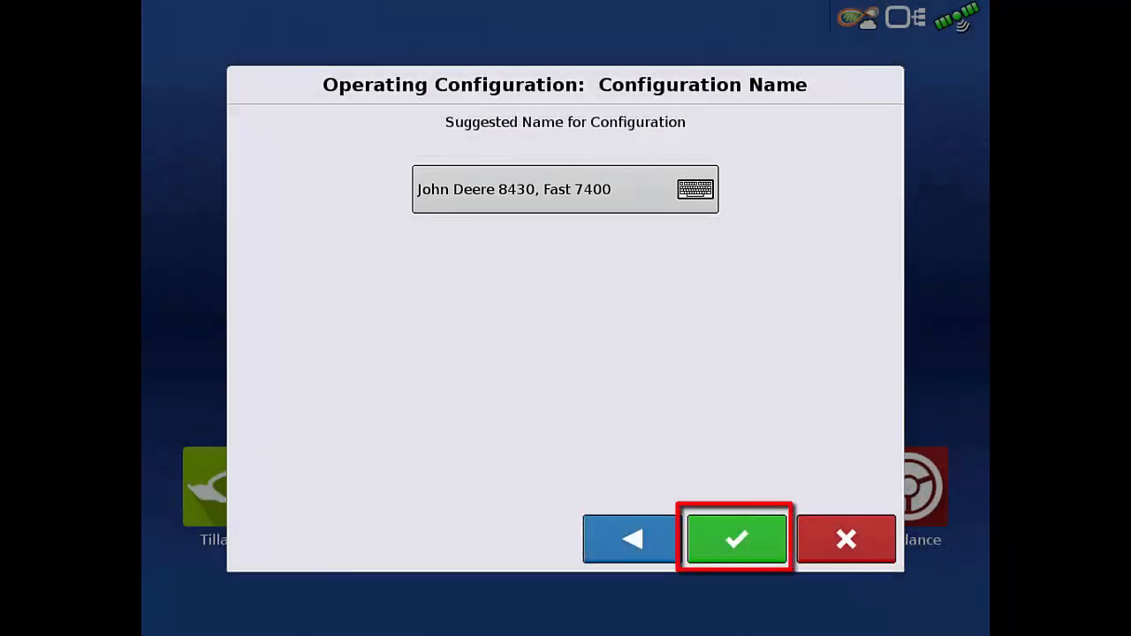
{"action": "left_click", "coordinate": [736, 539]}
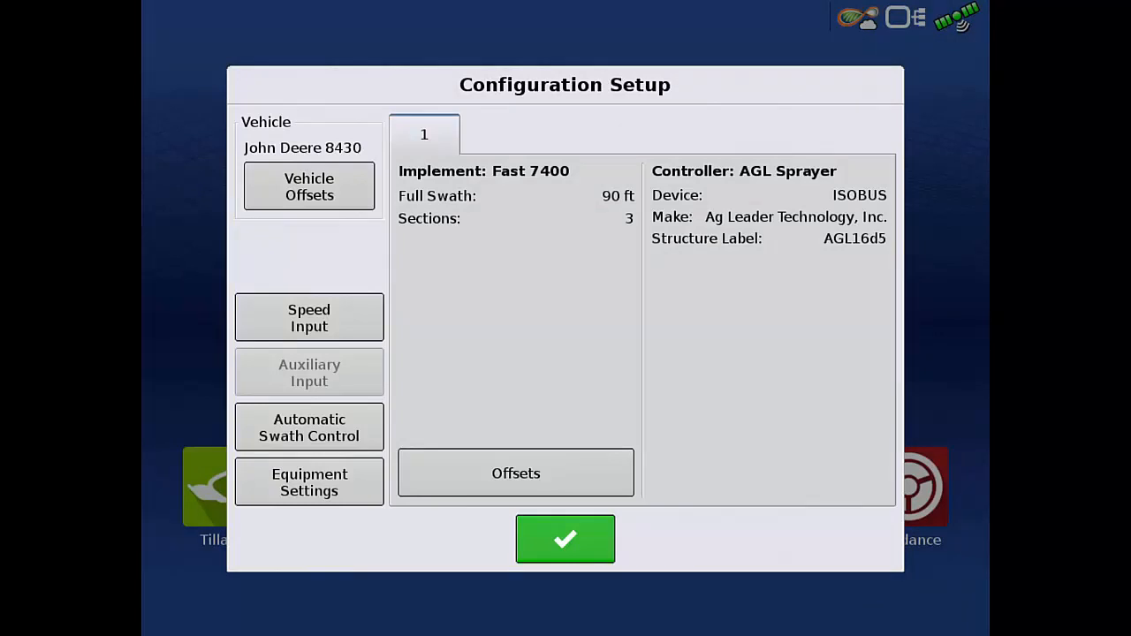
{"action": "left_click", "coordinate": [565, 539]}
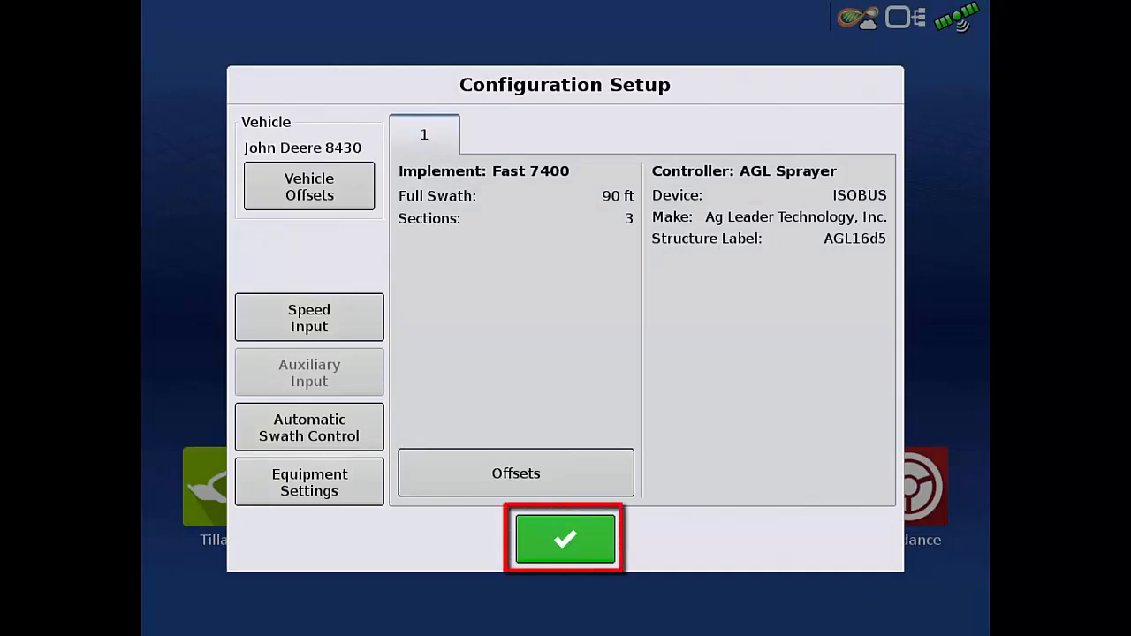
{"action": "left_click", "coordinate": [565, 539]}
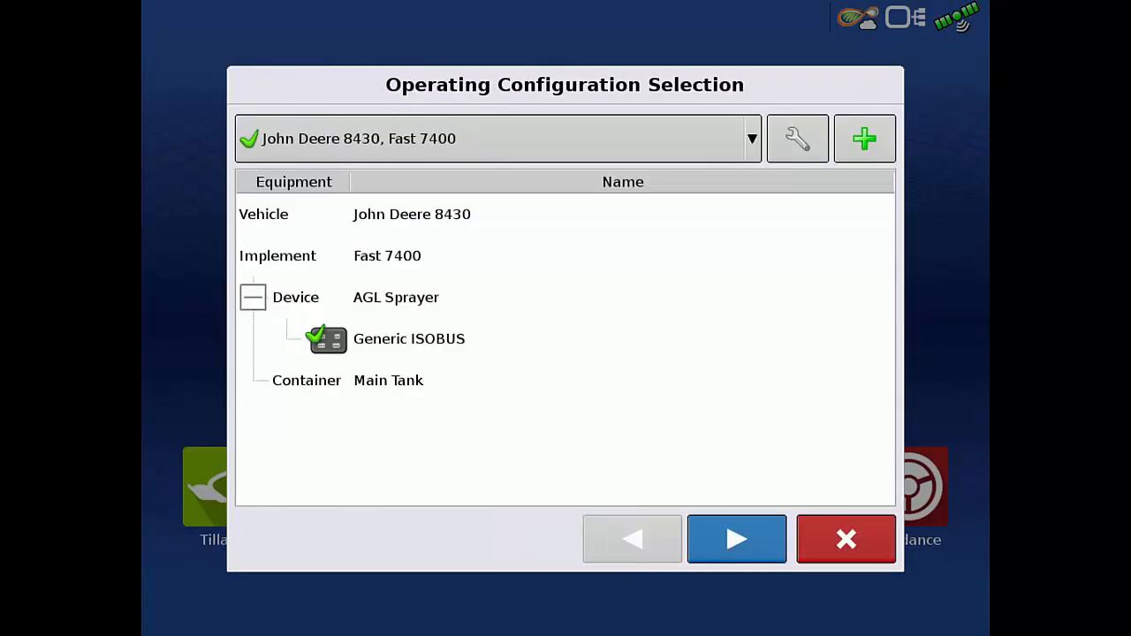